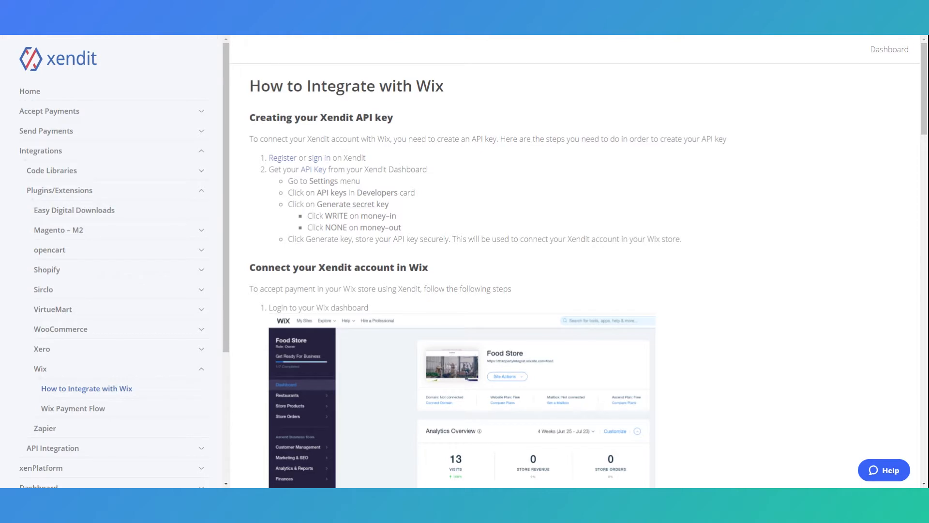
mouse_move(812, 39)
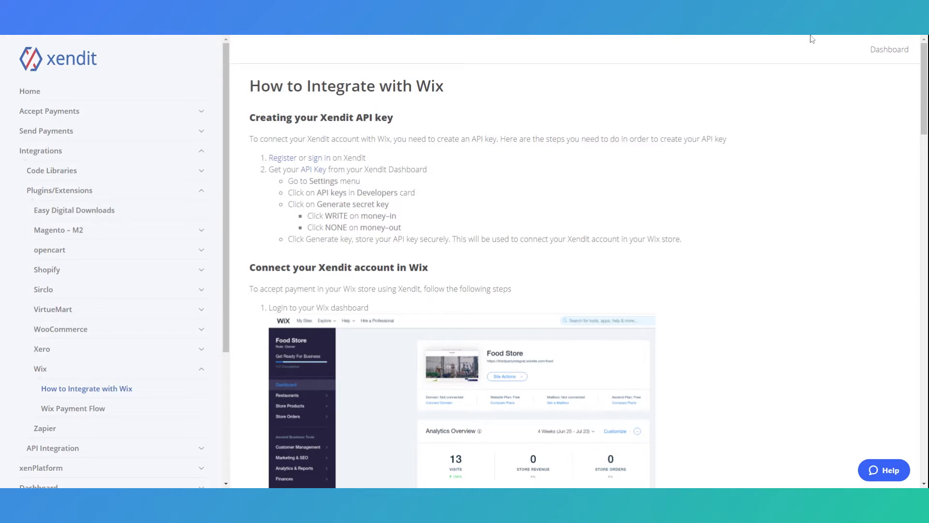
- Go from the Xendit dashboard to Settings and down to the Developers section
click(889, 49)
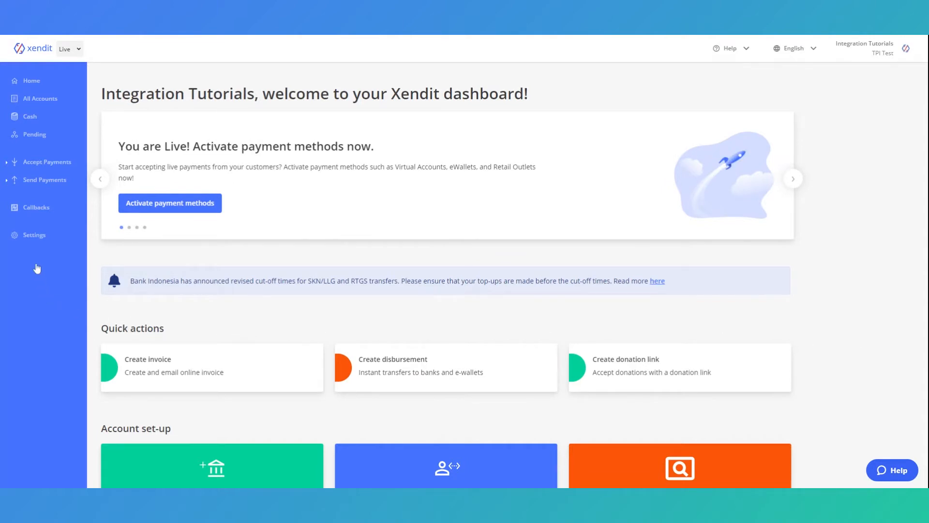
click(33, 234)
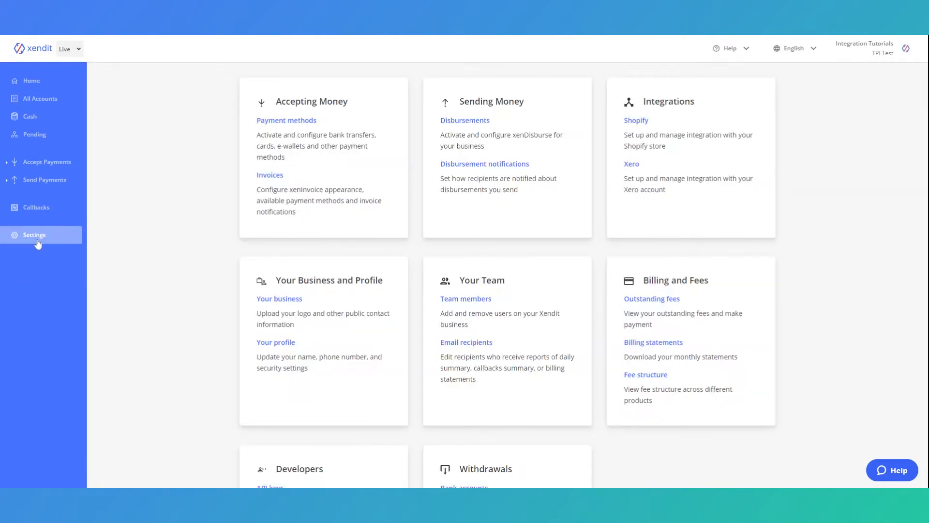
scroll(down, 3)
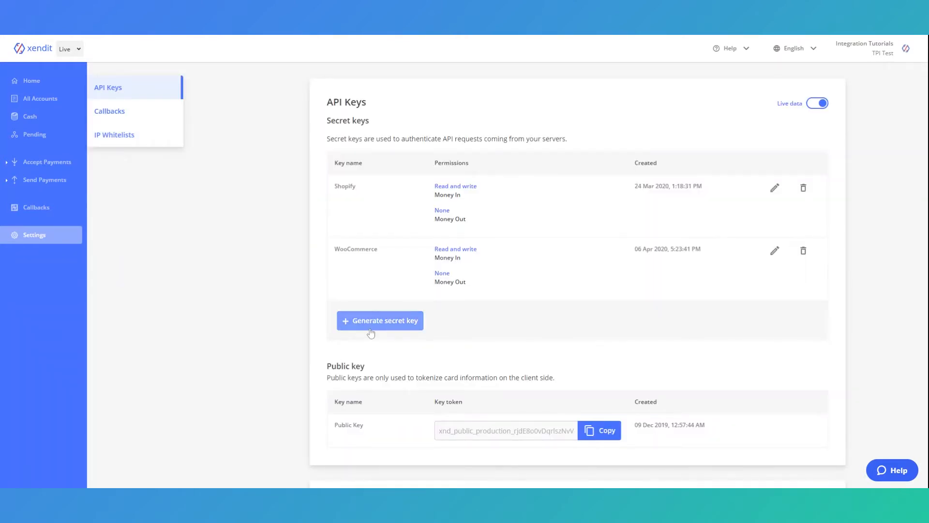
- Generate a secret key named 'Wix Integration' with Write money-in and None money-out permissions
click(379, 321)
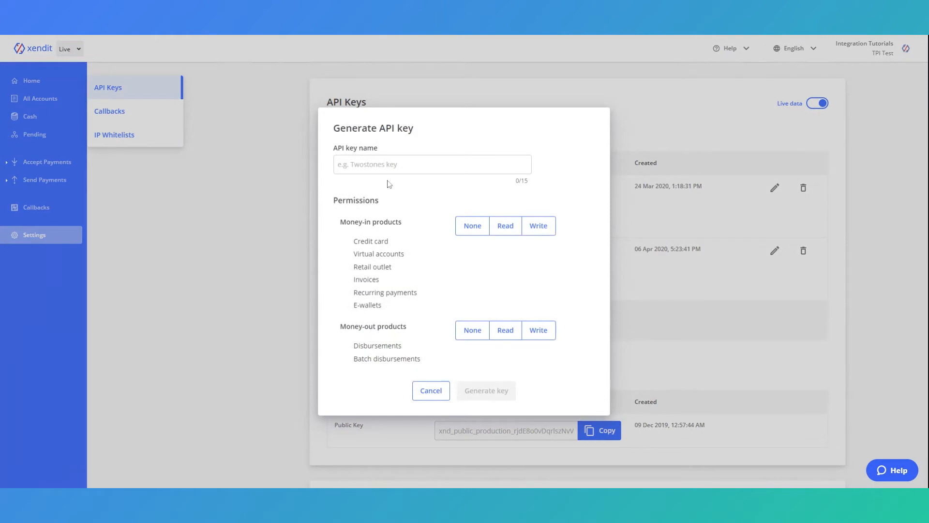
text(Wix Integration)
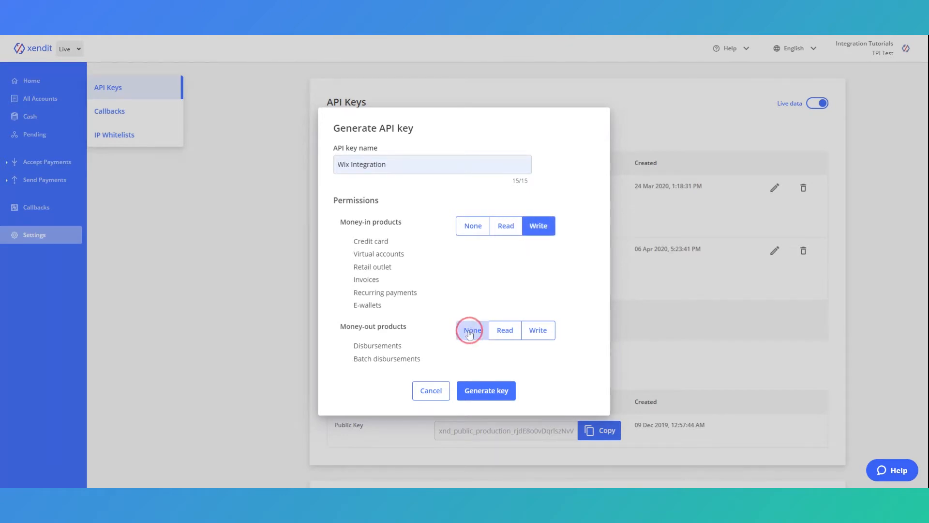
click(473, 331)
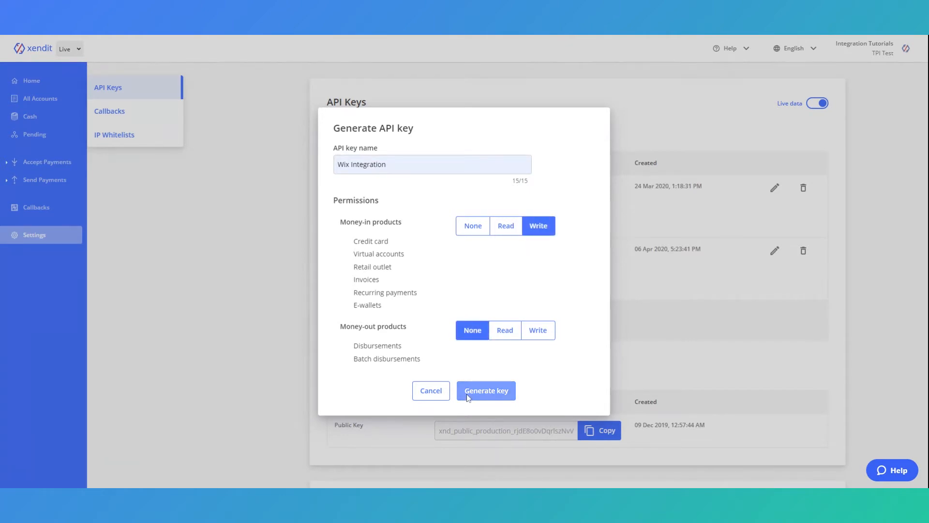
click(486, 390)
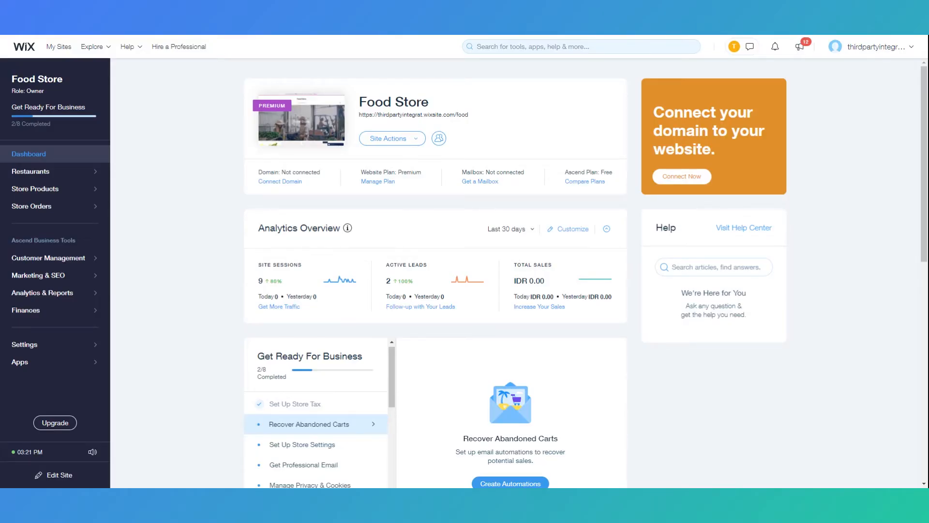
mouse_move(792, 294)
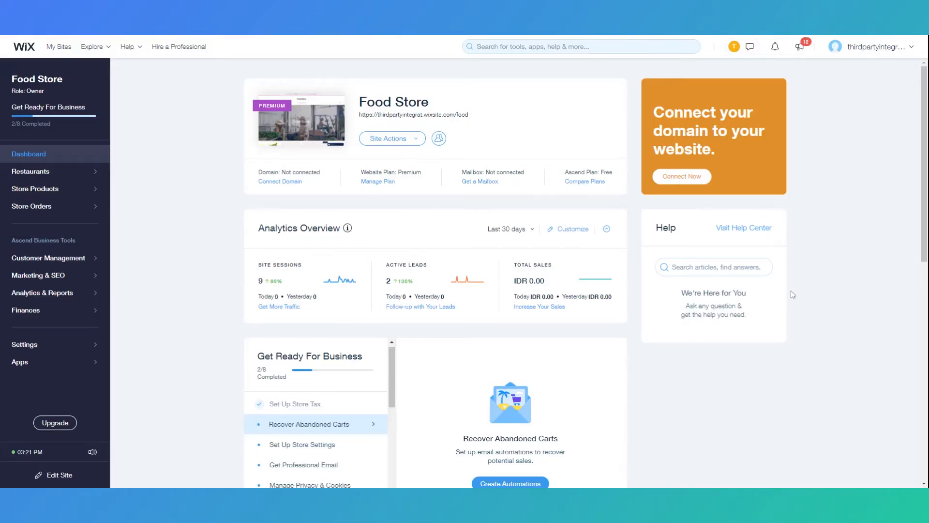
- Reach the Food Store's Accept Payments settings from the Wix sidebar Settings
click(24, 345)
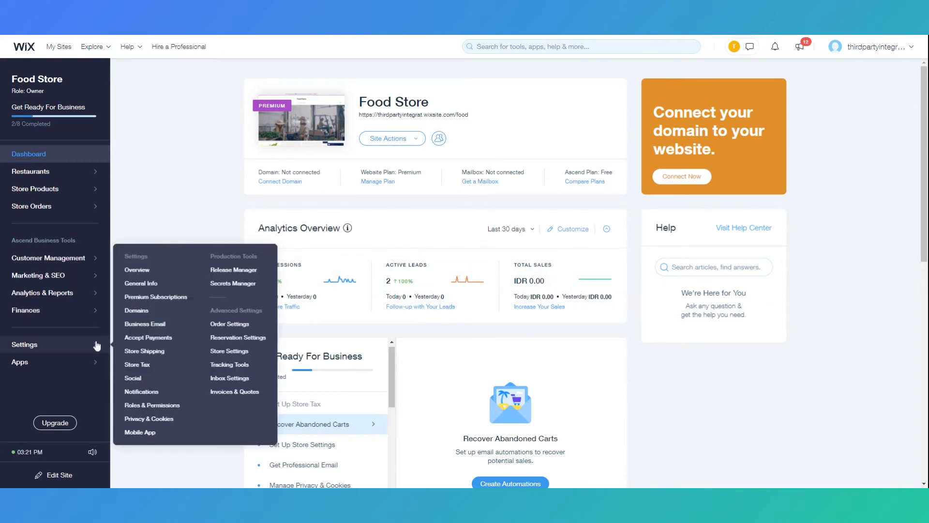
mouse_move(148, 337)
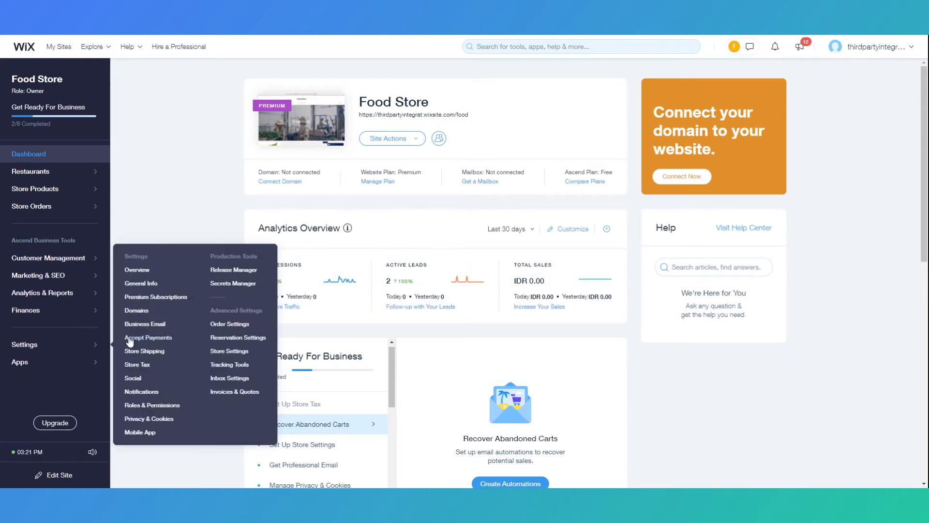
click(148, 337)
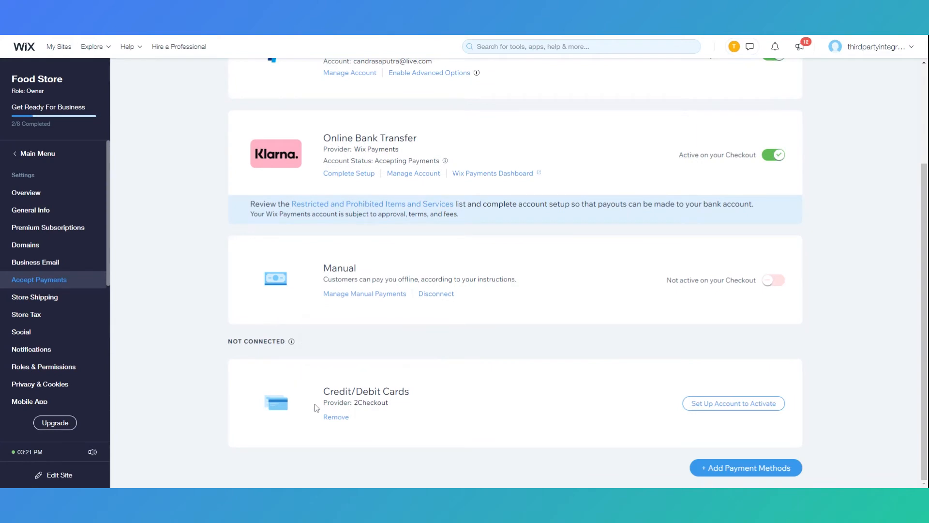
- Add Xendit from the additional payment methods so it appears under Not Connected
click(746, 467)
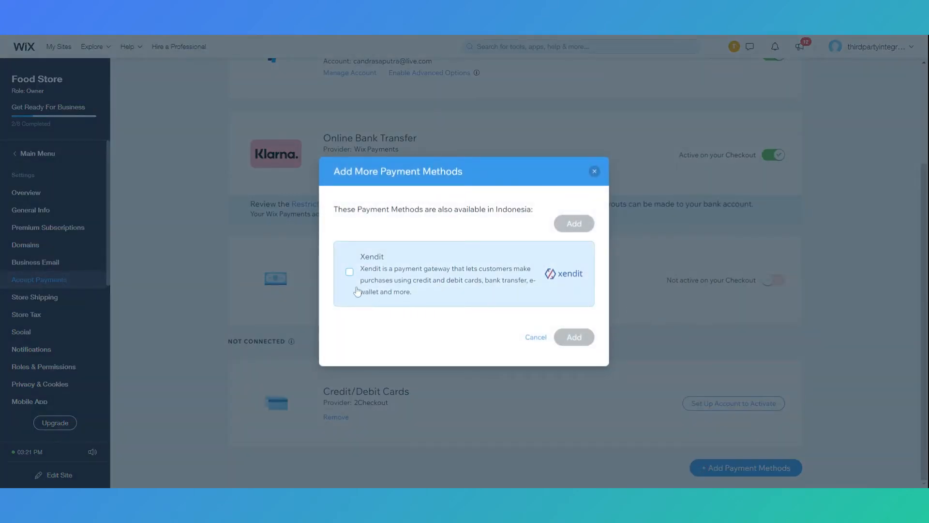
click(349, 271)
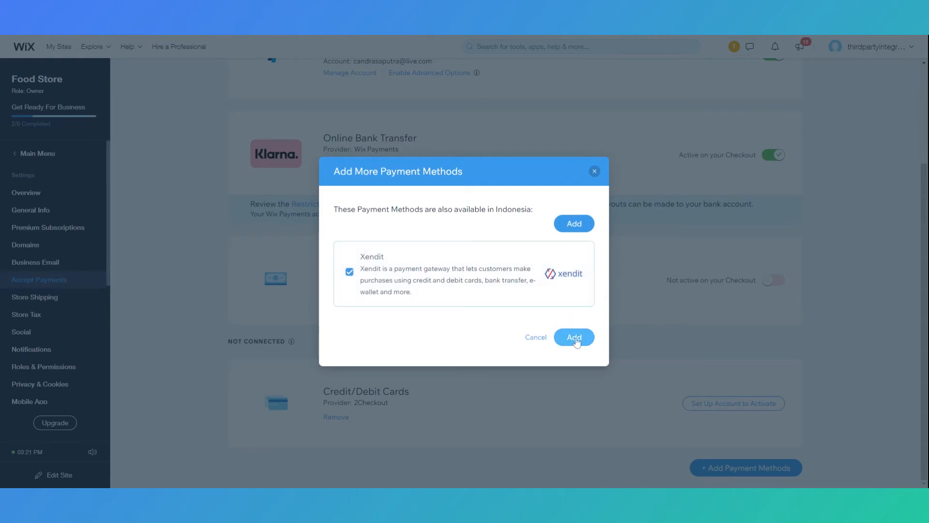
click(572, 337)
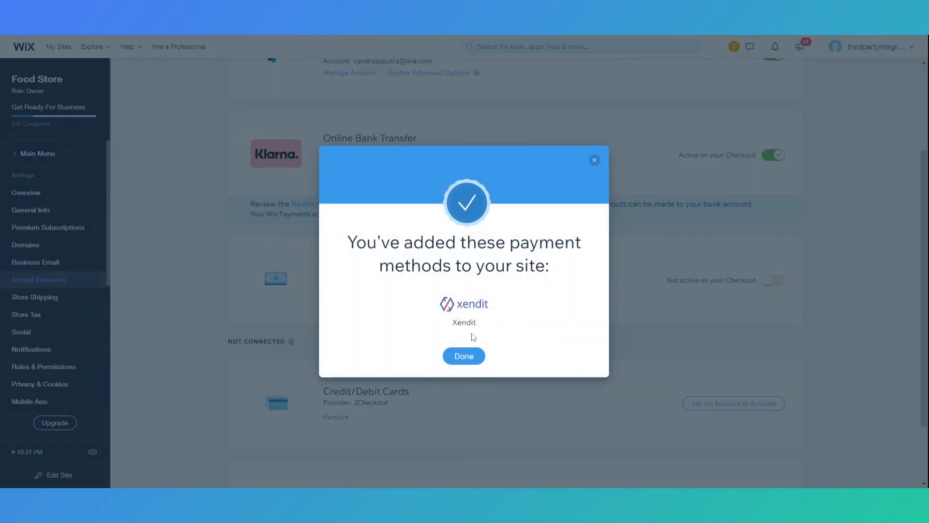
click(464, 355)
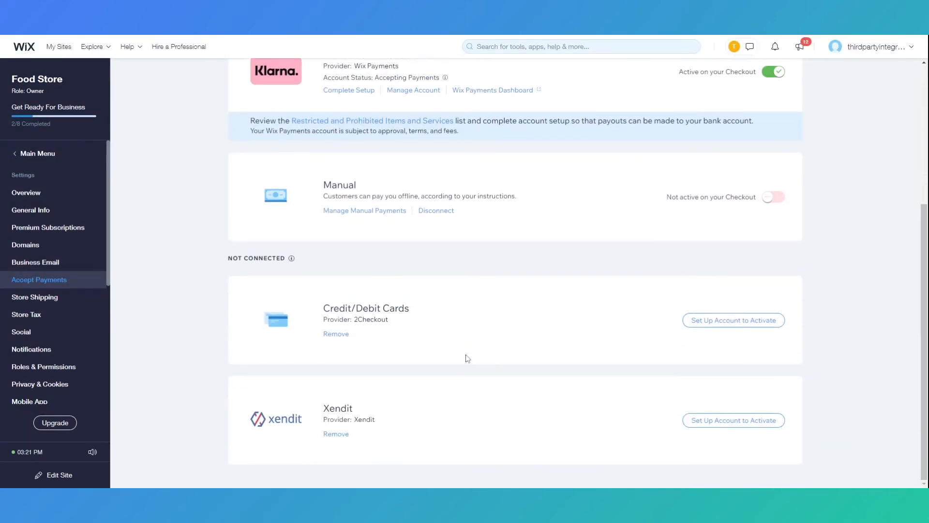
mouse_move(604, 430)
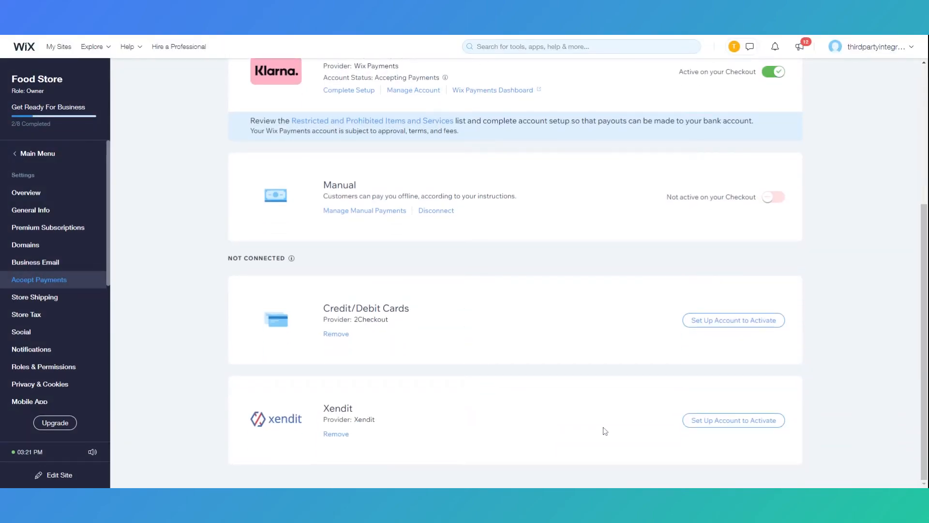
- Connect the existing Xendit account using the Wix Integration secret key and confirm it active on checkout
click(733, 419)
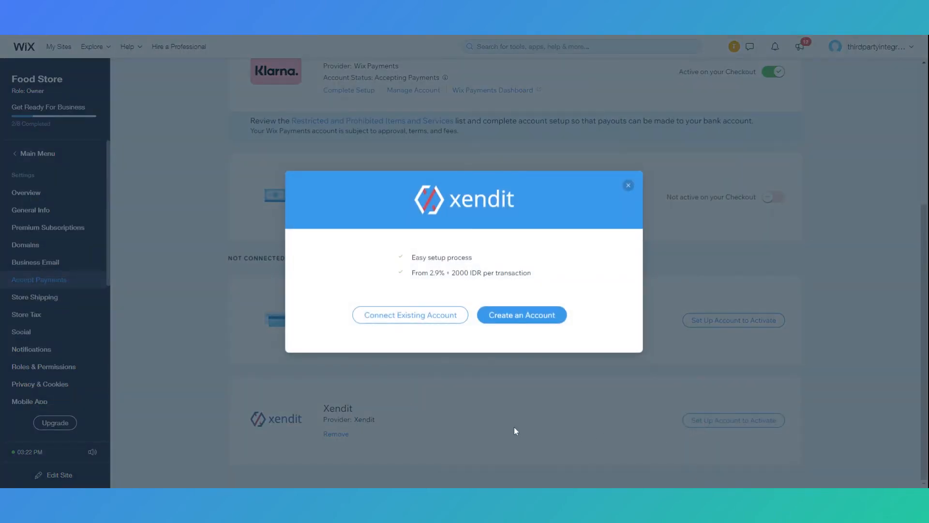
click(409, 315)
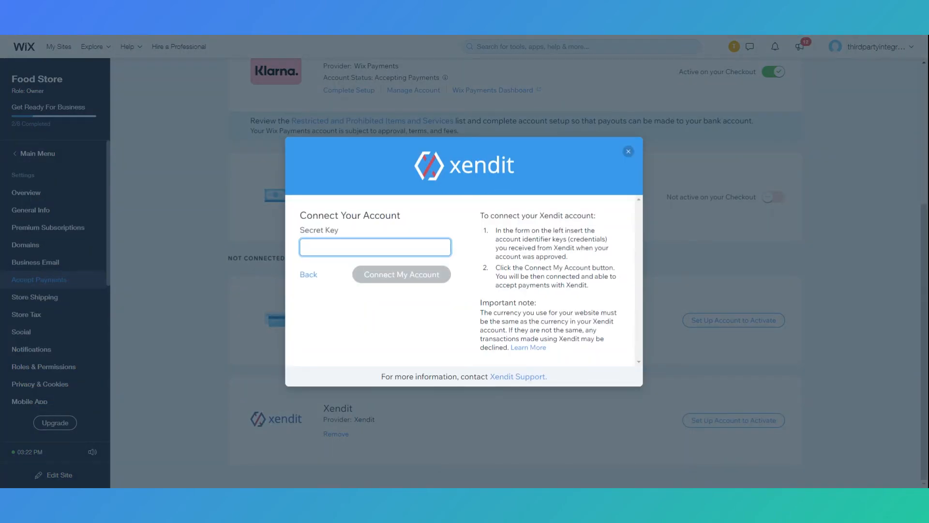
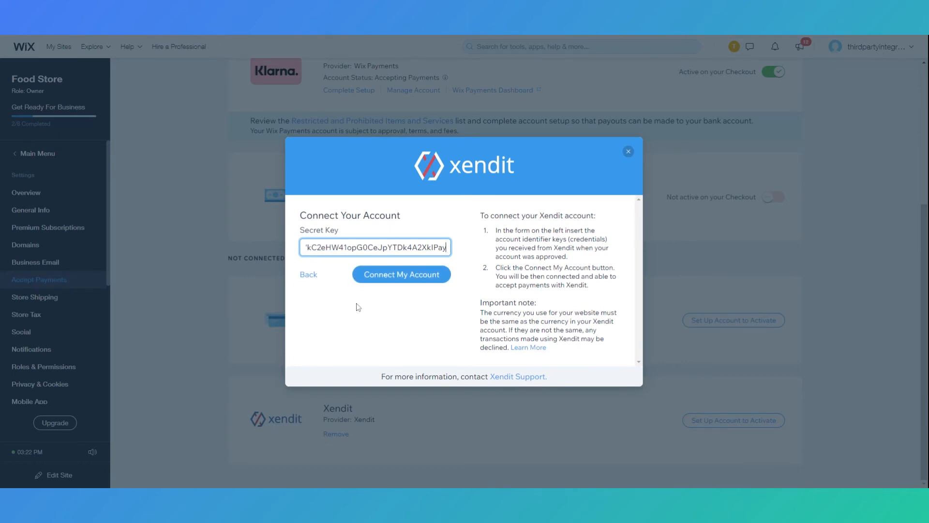
click(401, 274)
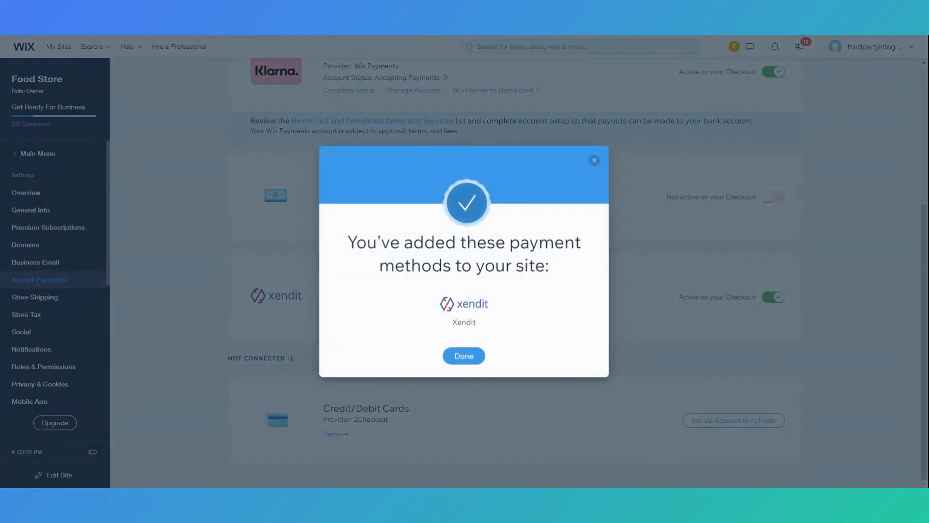
mouse_move(389, 339)
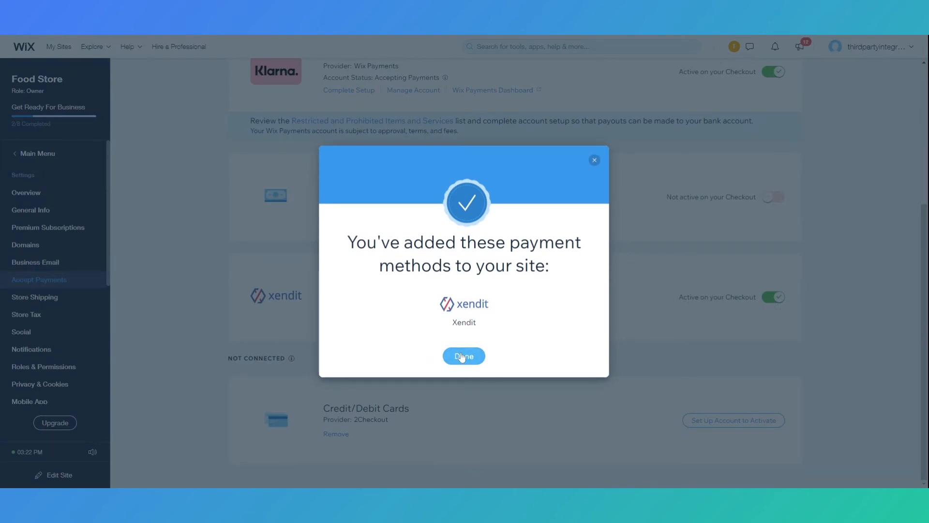
click(464, 357)
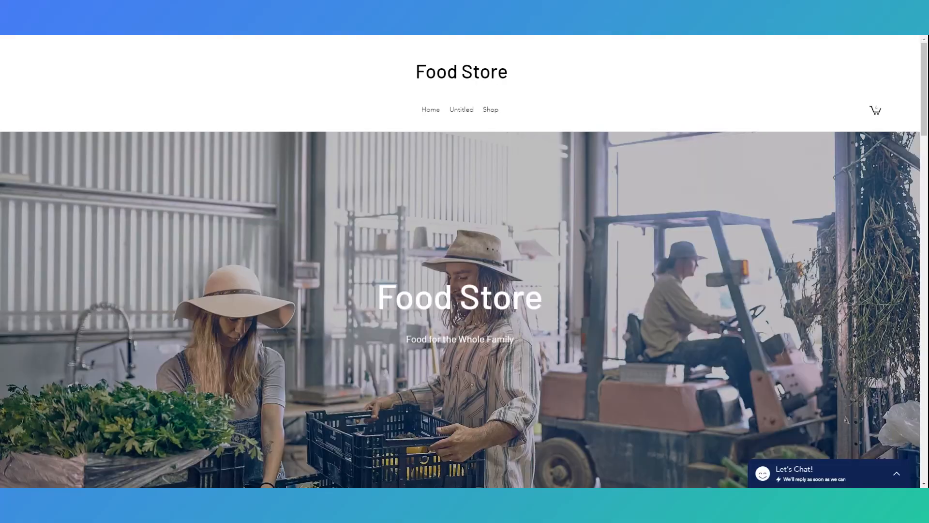
- Add the black variant to the cart, review the Rp680.00 cart and proceed to checkout
scroll(down, 3)
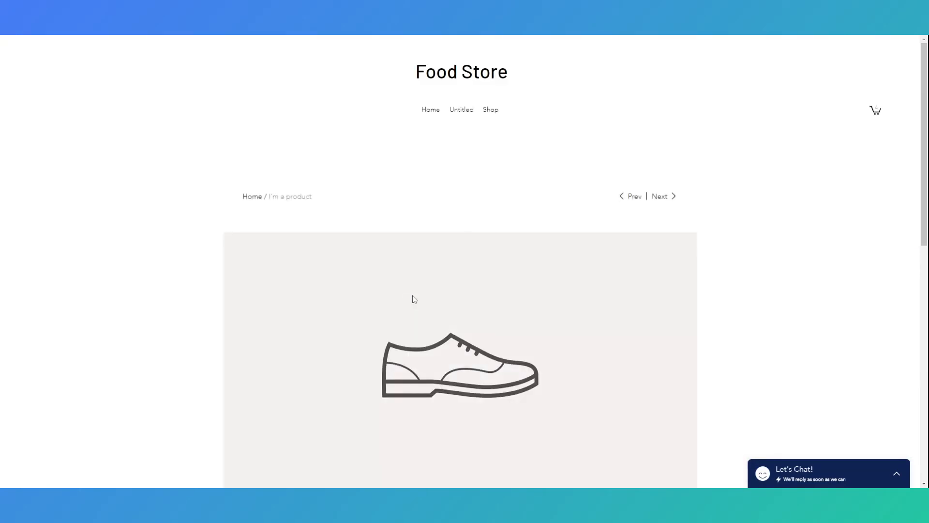
scroll(down, 3)
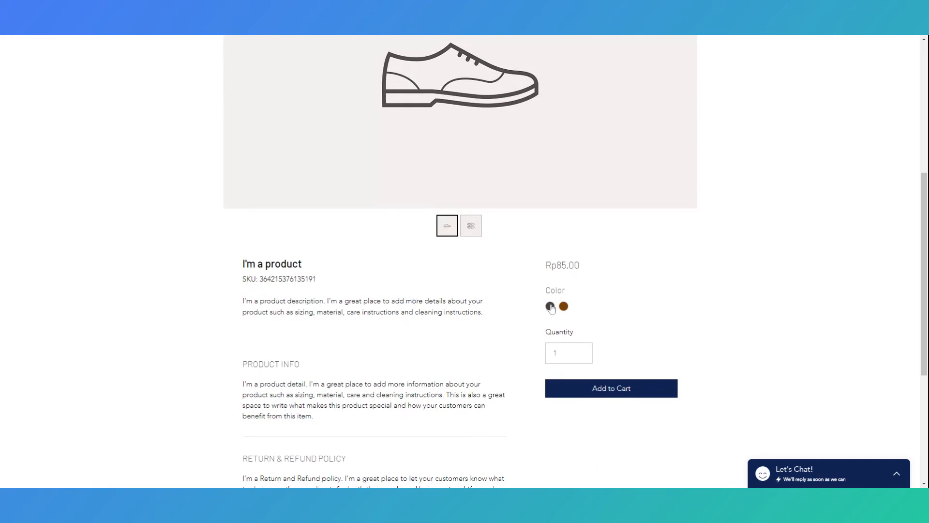
click(611, 388)
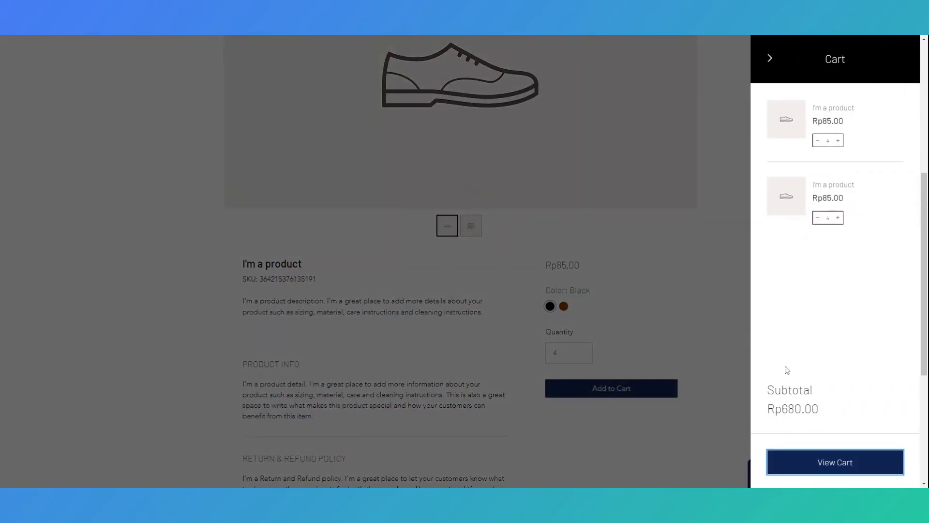
click(835, 462)
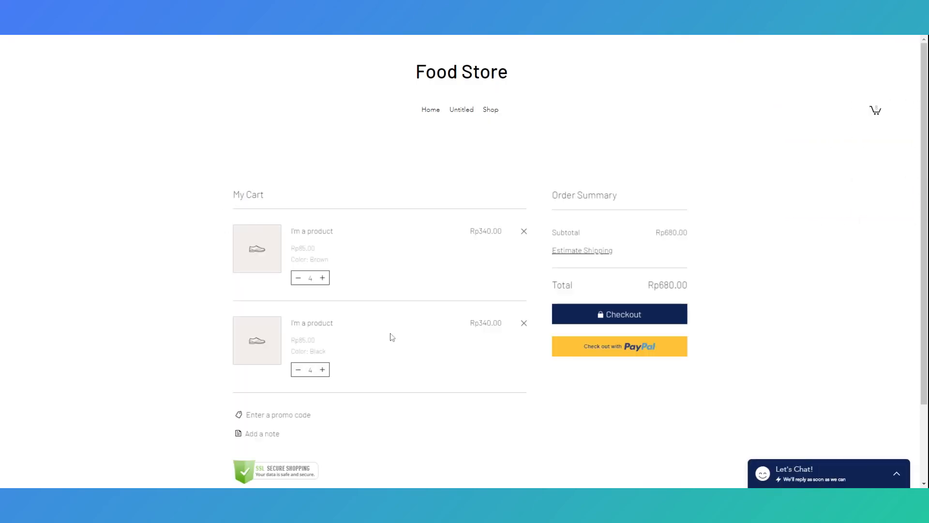
scroll(down, 3)
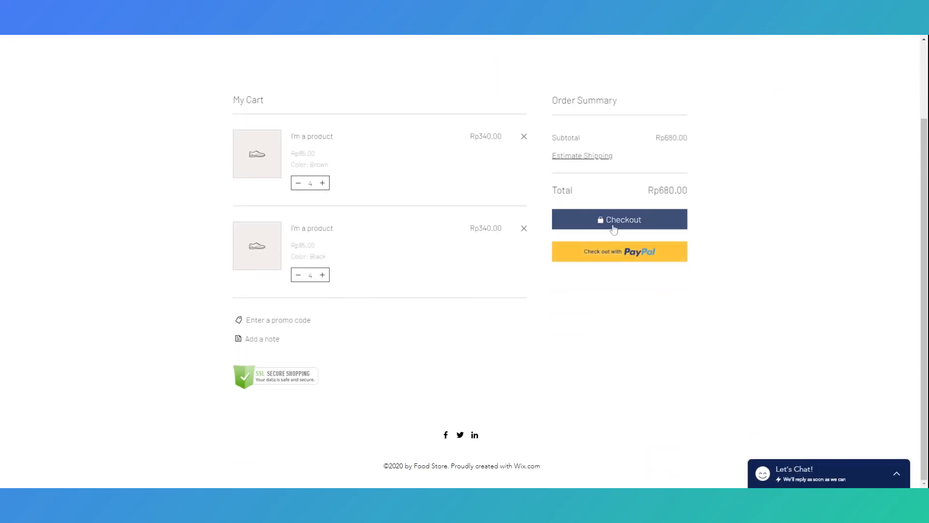
click(618, 220)
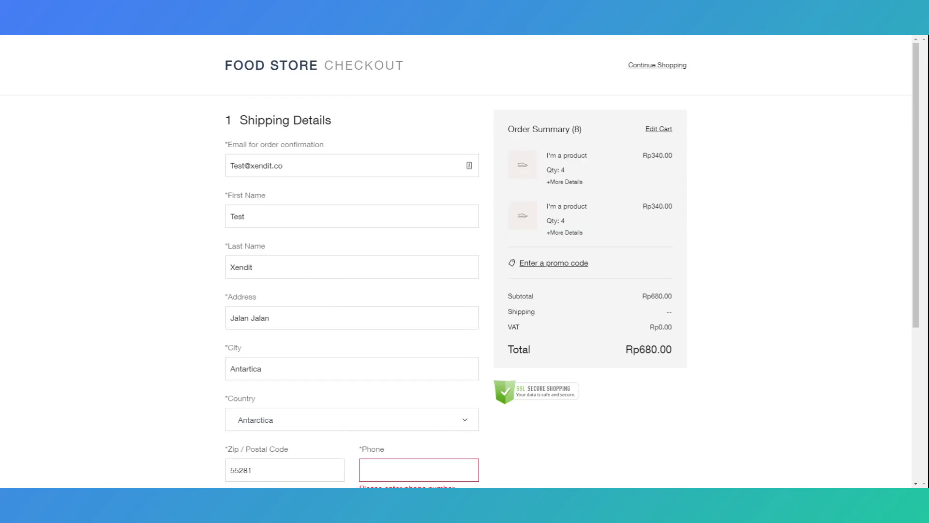
- Enter phone 123, confirm shipping details and free delivery to reach the payment options
text(123123)
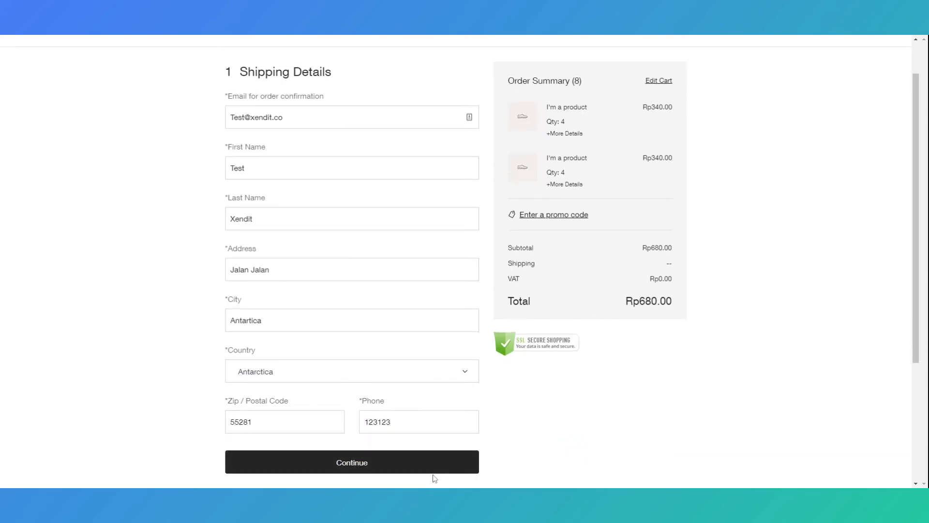
click(352, 463)
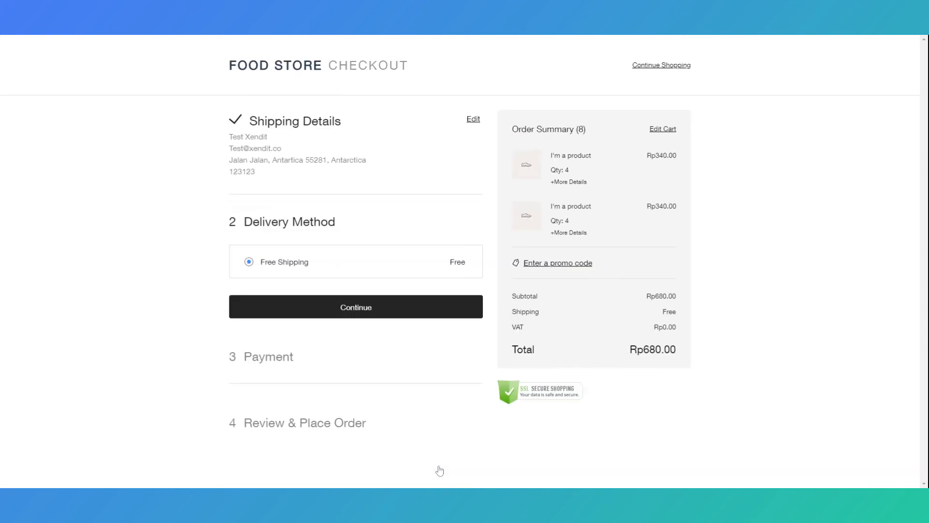
click(355, 307)
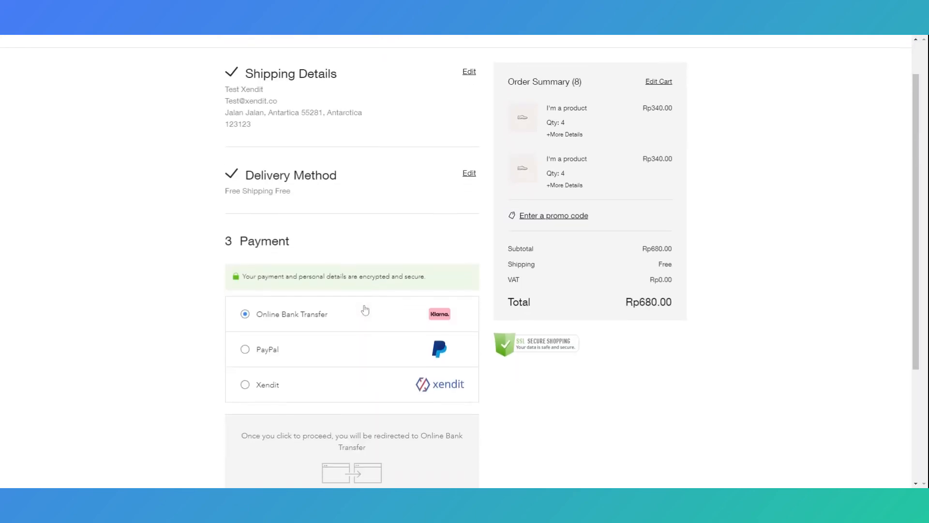